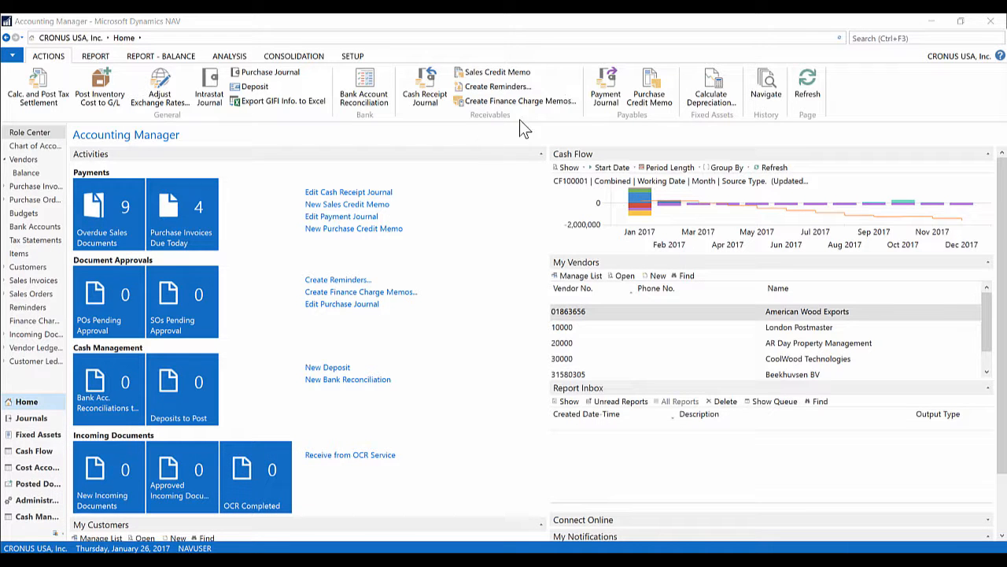
pyautogui.moveTo(85, 177)
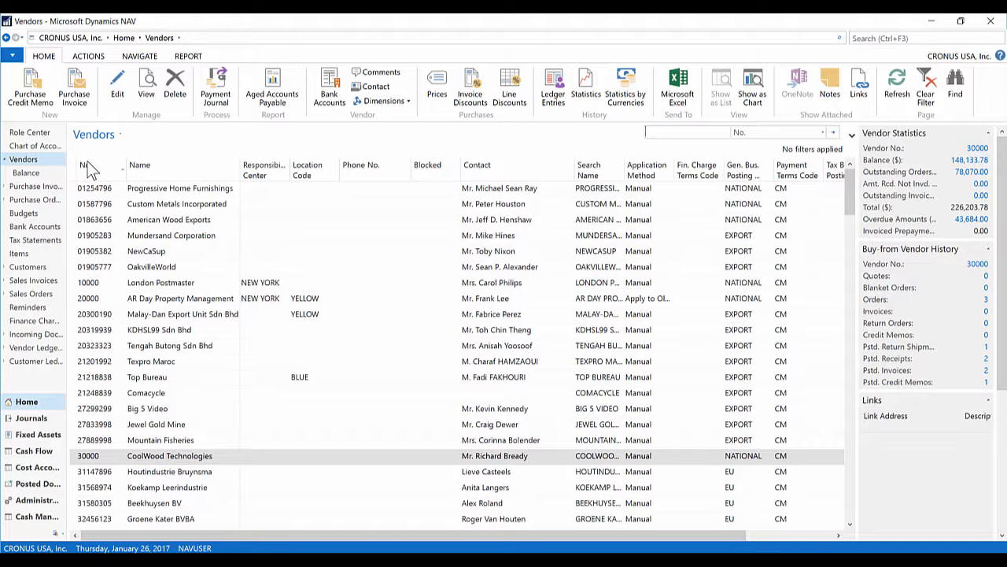
# Filter the Vendors list to No. 10000, London Postmaster, via the Quick Filter box
pyautogui.write('10000')
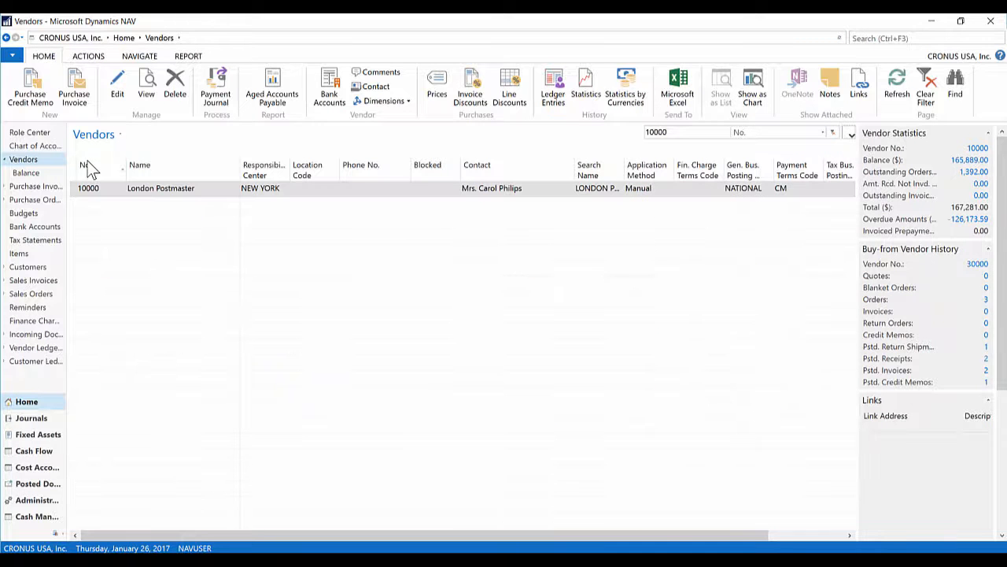
pyautogui.click(89, 187)
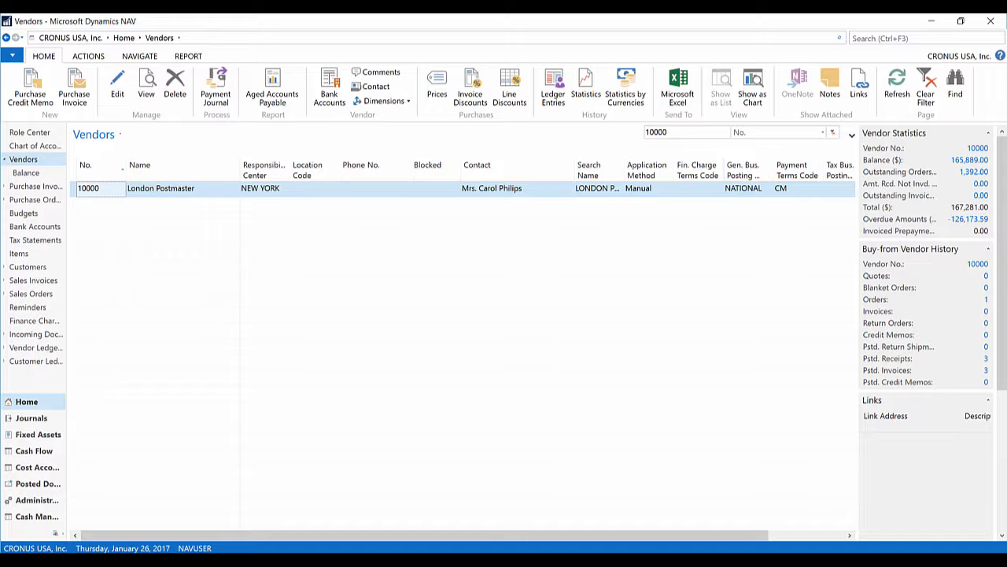
# Change the Quick Filter to the range 10000..30000 on the No. column
pyautogui.click(685, 133)
pyautogui.write('..30000')
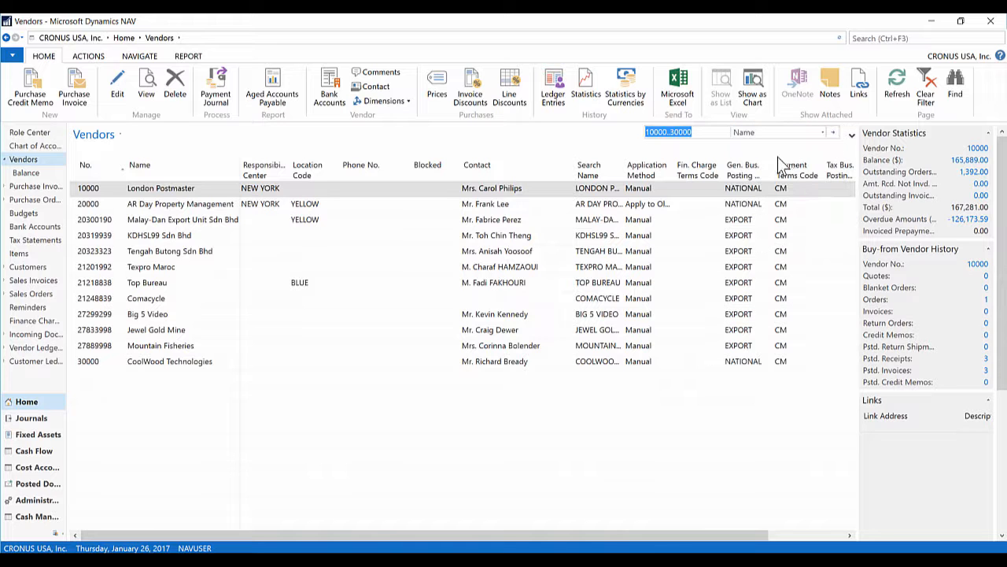
pyautogui.moveTo(706, 144)
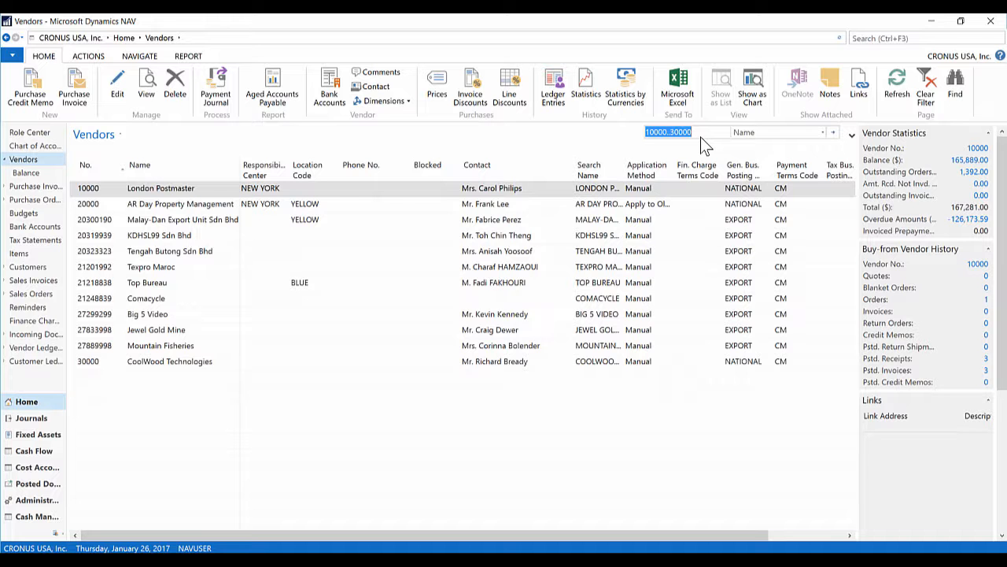
# Filter the vendors by Name with 'postmas' then 'ies', narrowing to London Postmaster
pyautogui.write('postmas')
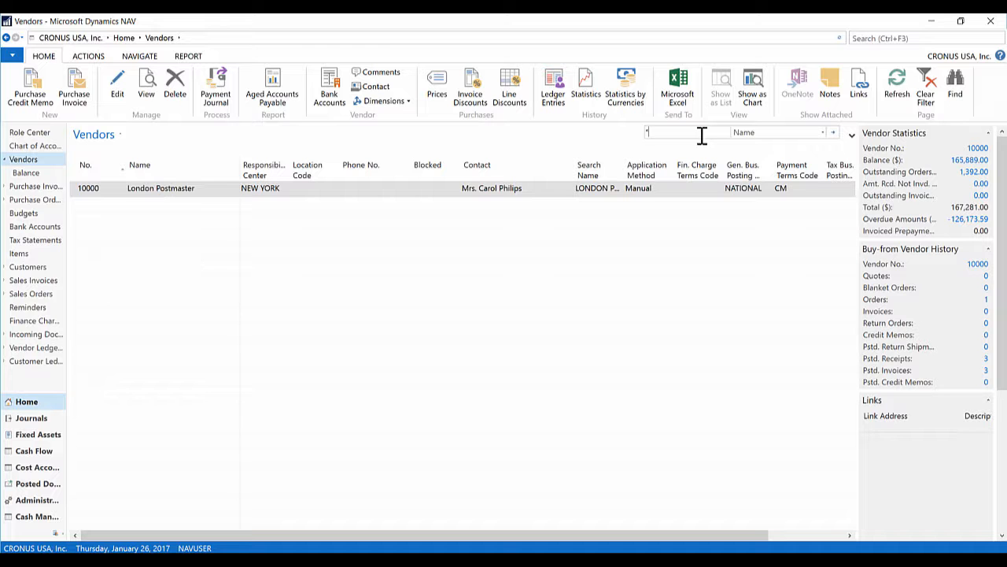
pyautogui.write('ies')
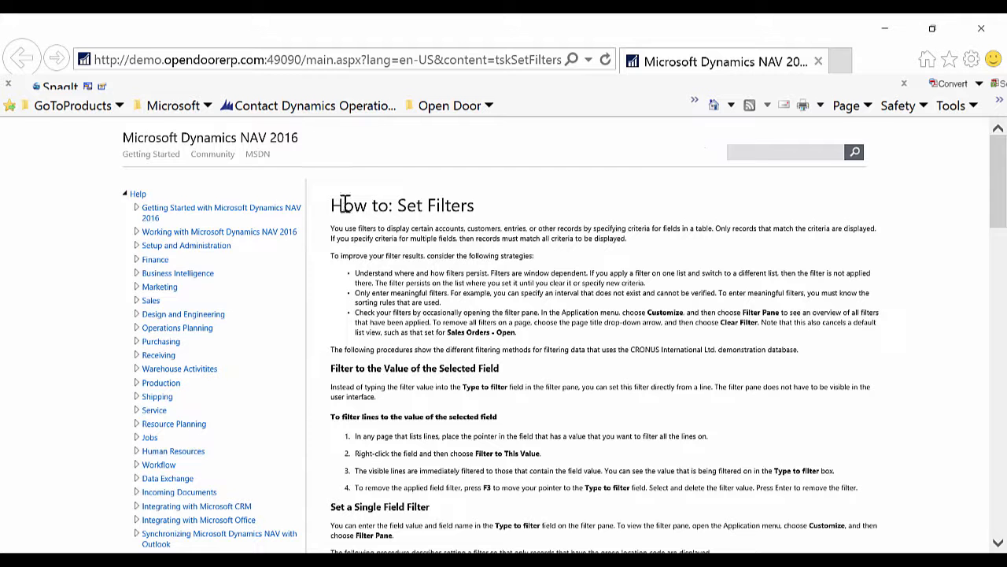
pyautogui.moveTo(630, 271)
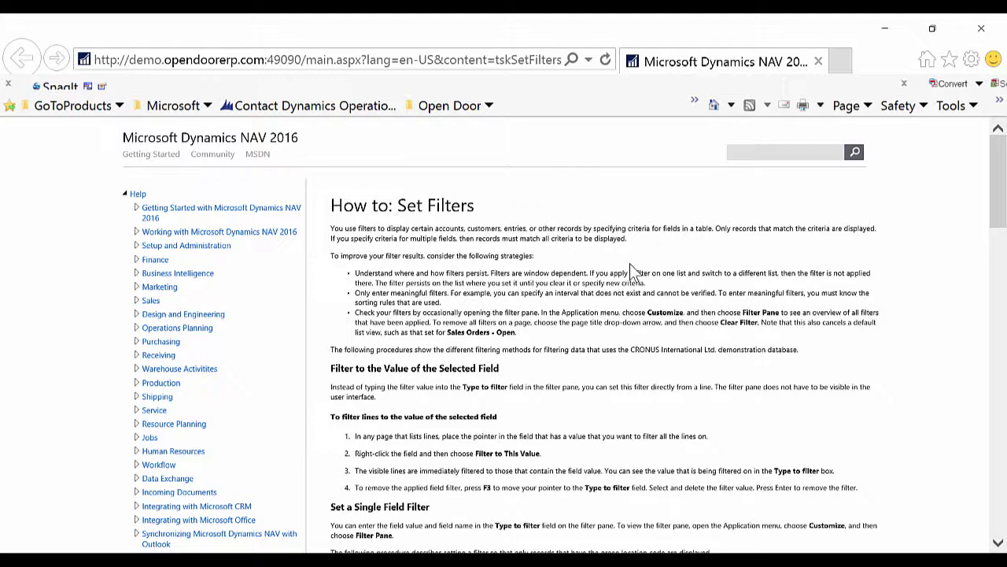
# Scroll the 'How to: Set Filters' help article down to its See Also links
pyautogui.scroll(-3)
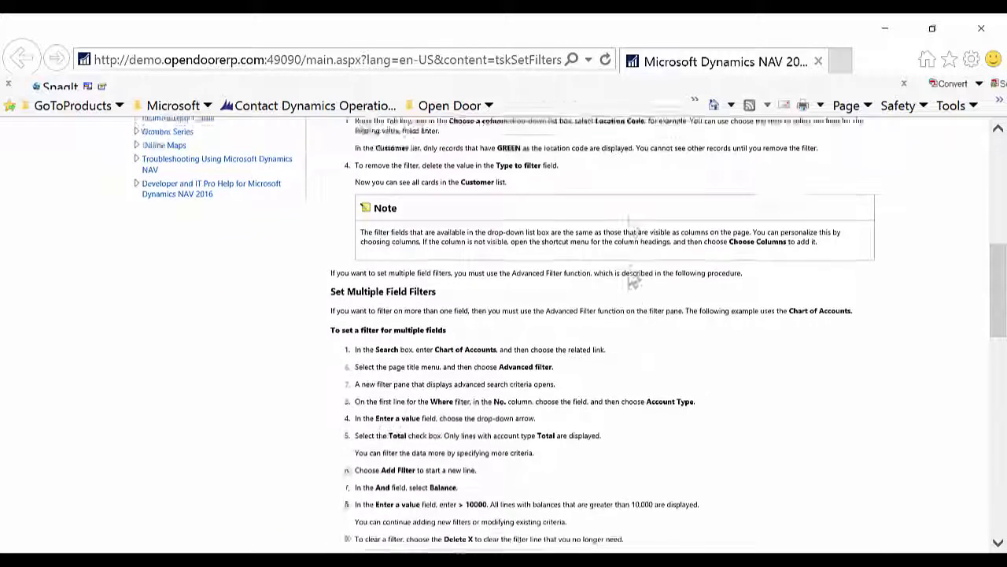
pyautogui.scroll(-3)
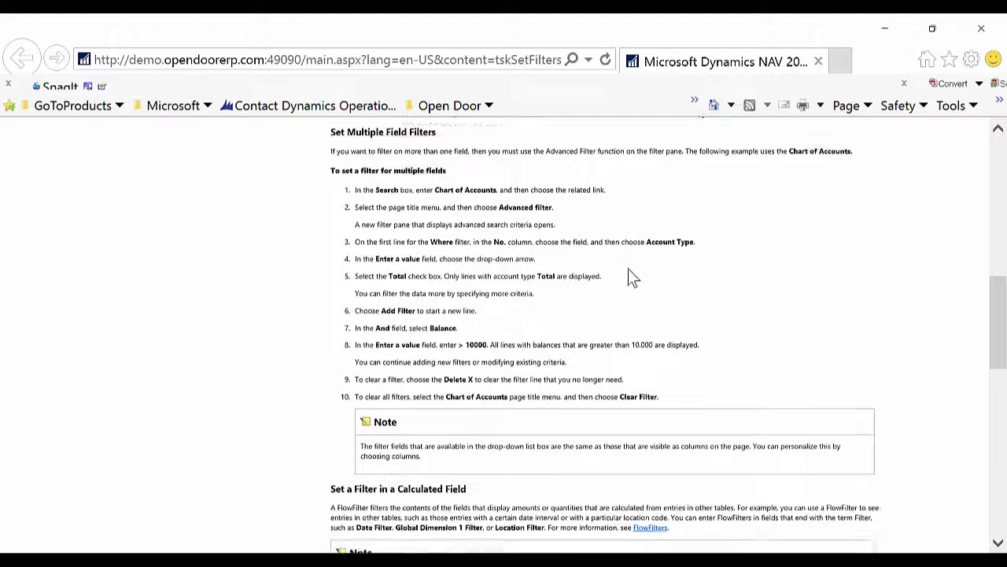
pyautogui.scroll(-3)
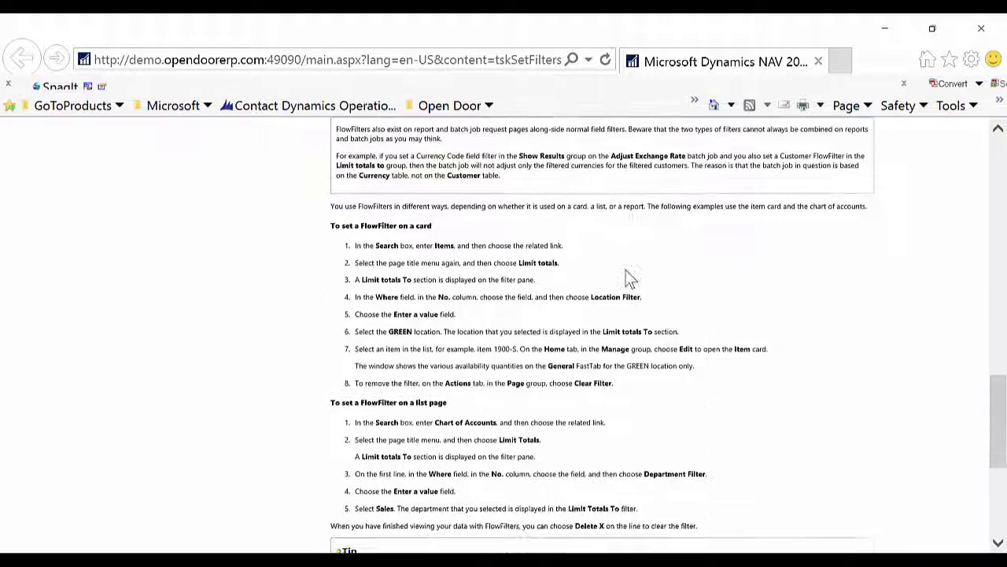
pyautogui.scroll(-3)
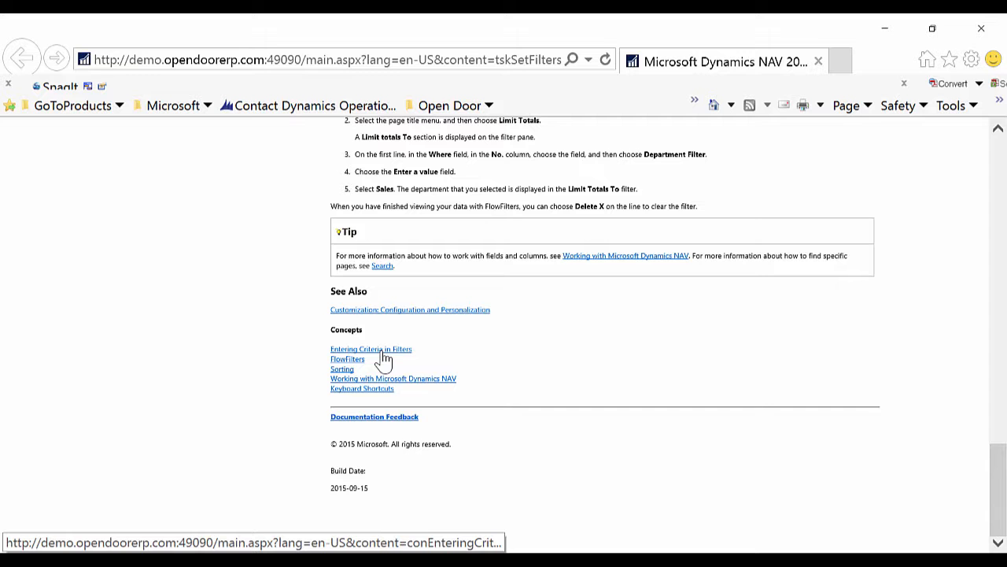
# Follow the See Also link to the 'Entering Criteria in Filters' help topic
pyautogui.click(372, 349)
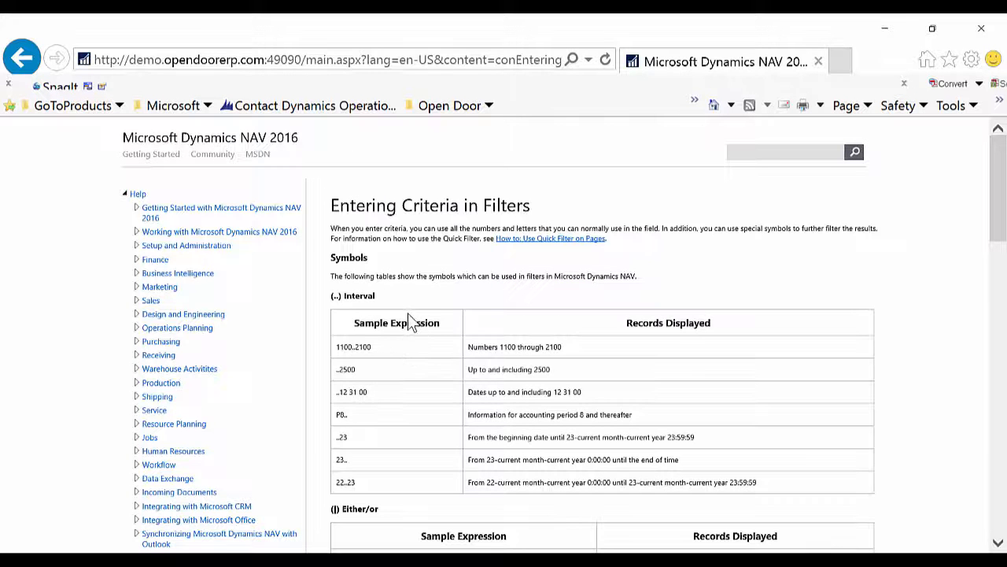
pyautogui.moveTo(460, 242)
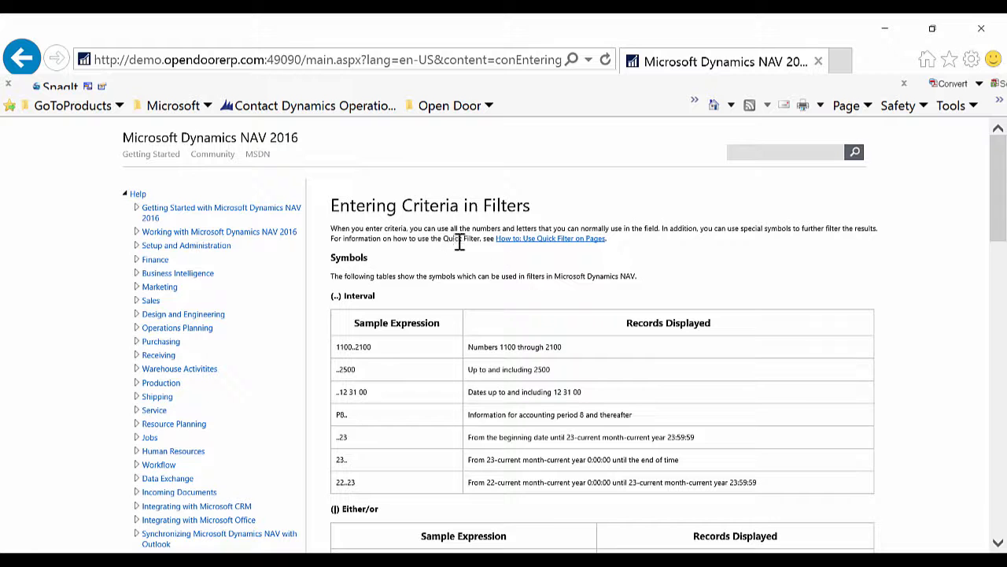